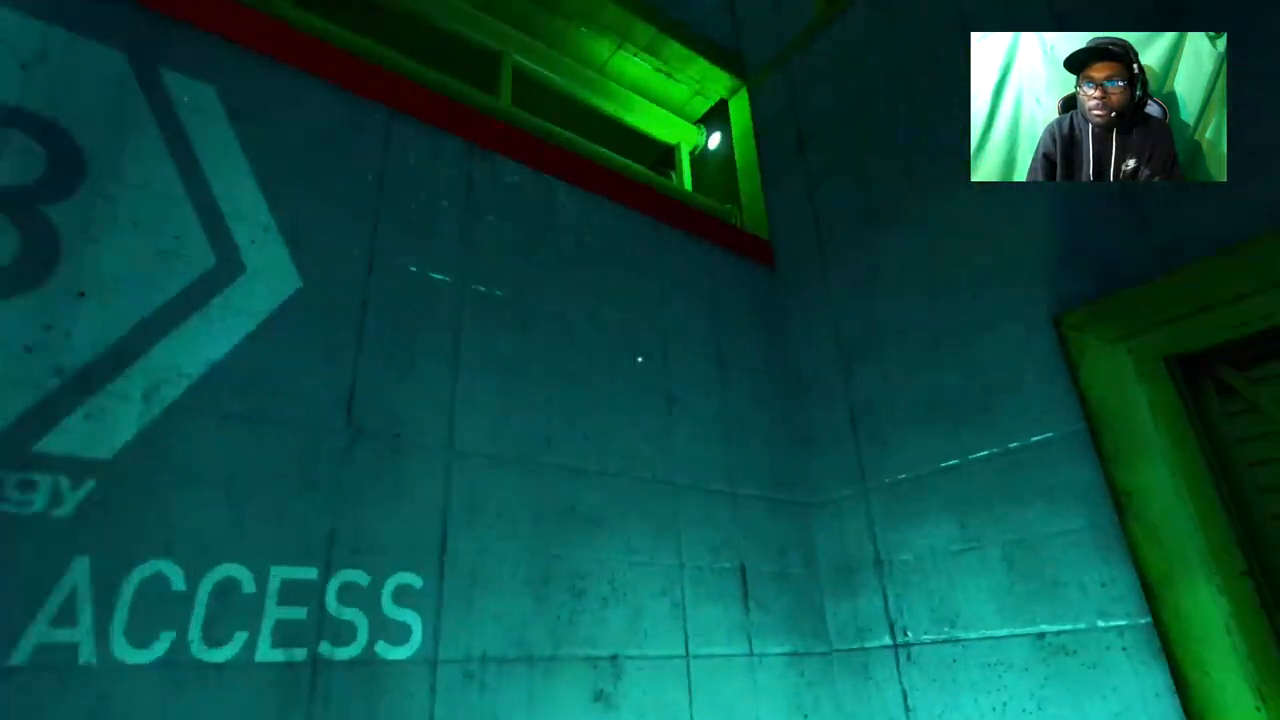
pyautogui.moveTo(640, 360)
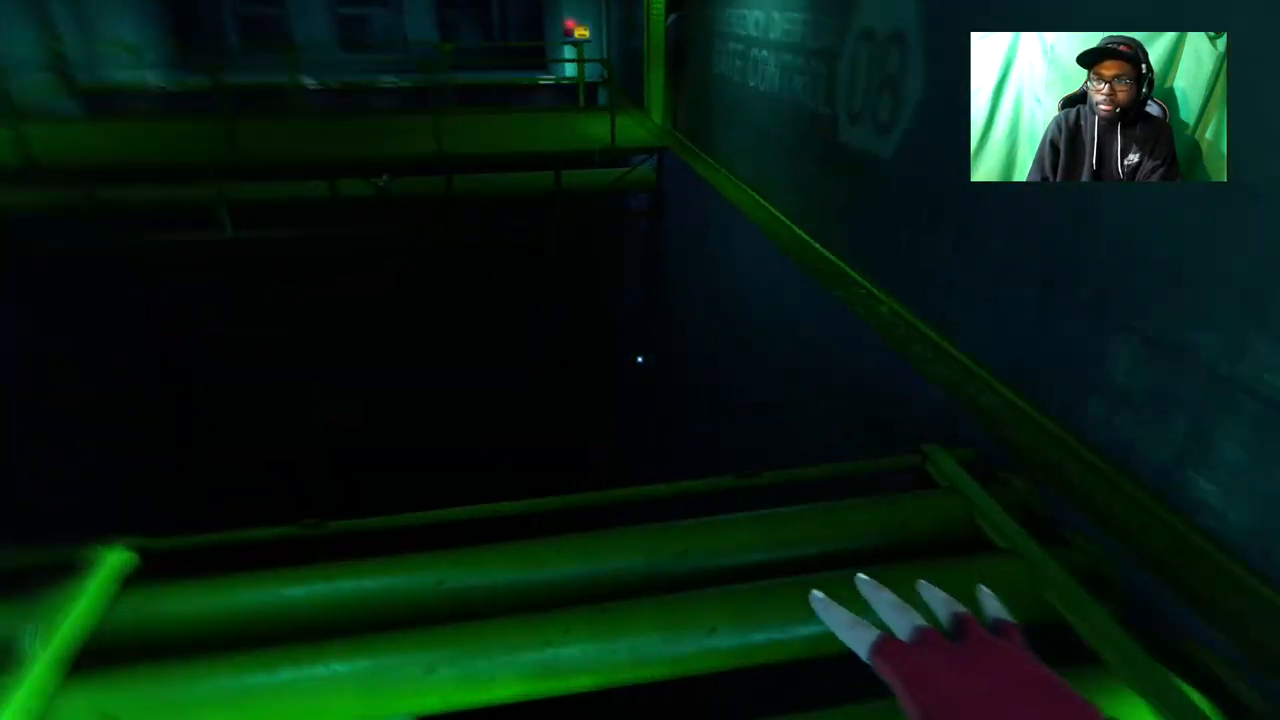
pyautogui.moveTo(640, 360)
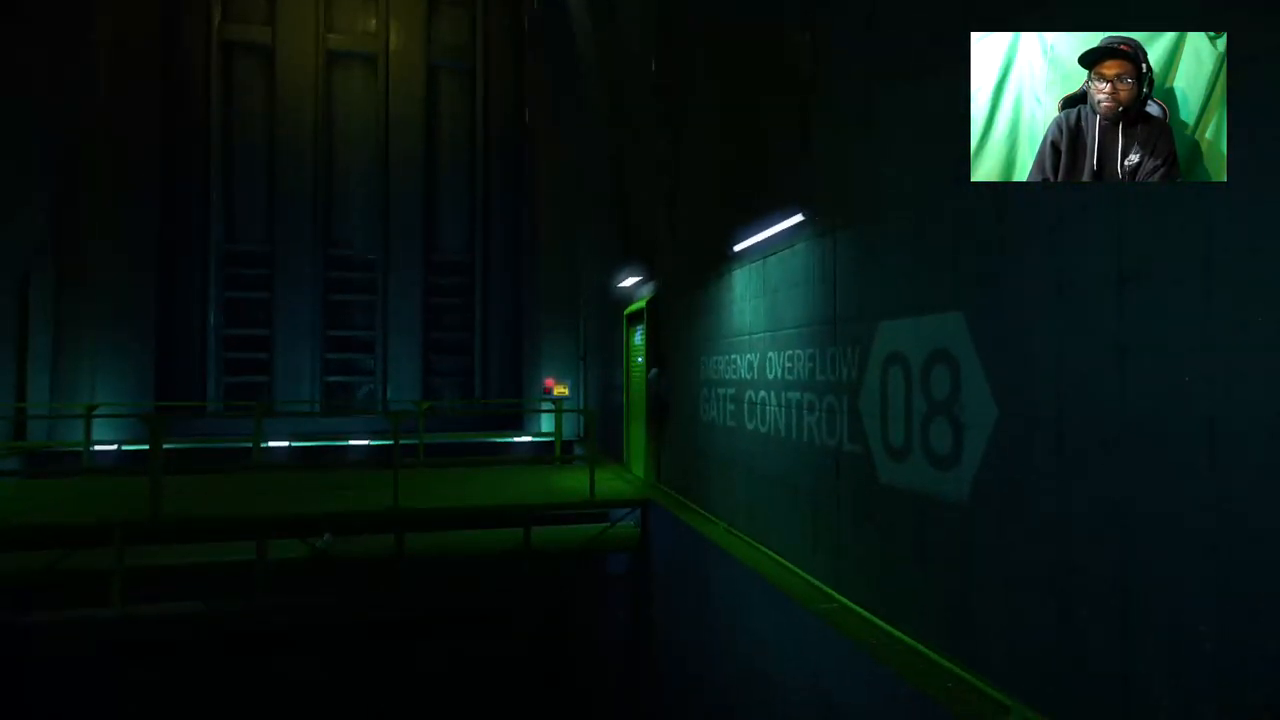
pyautogui.moveTo(640, 360)
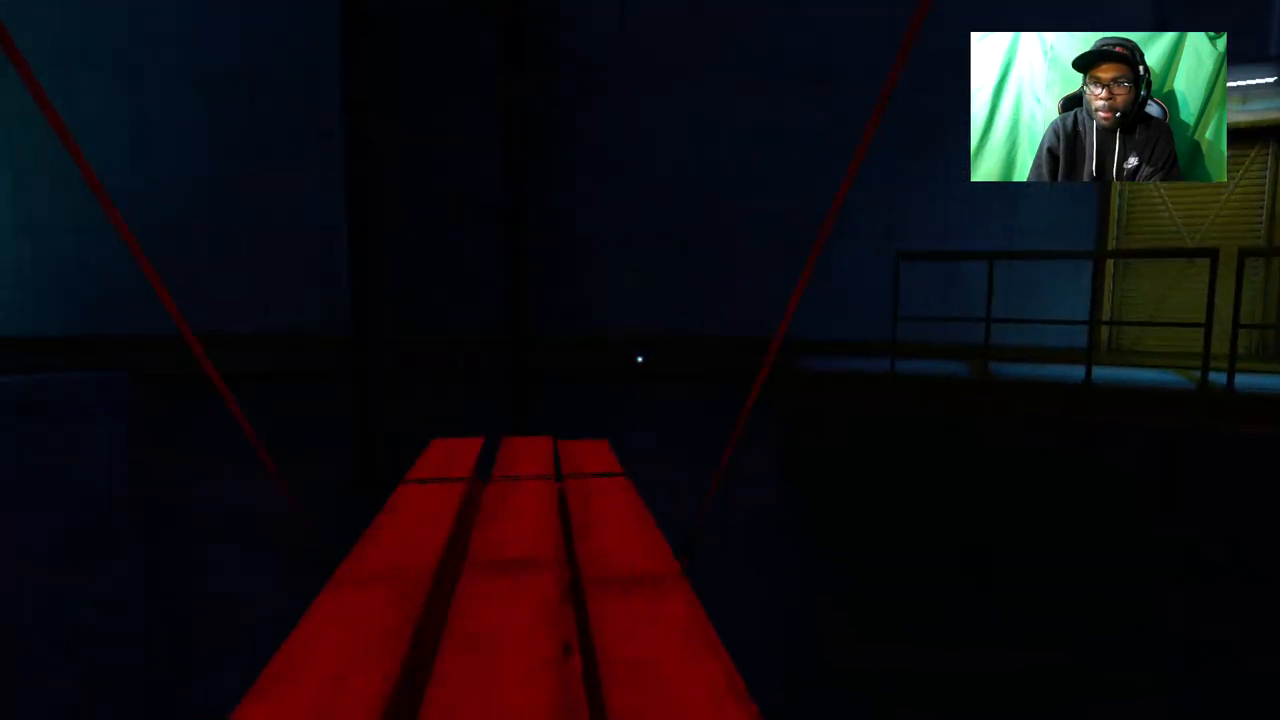
pyautogui.moveTo(640, 360)
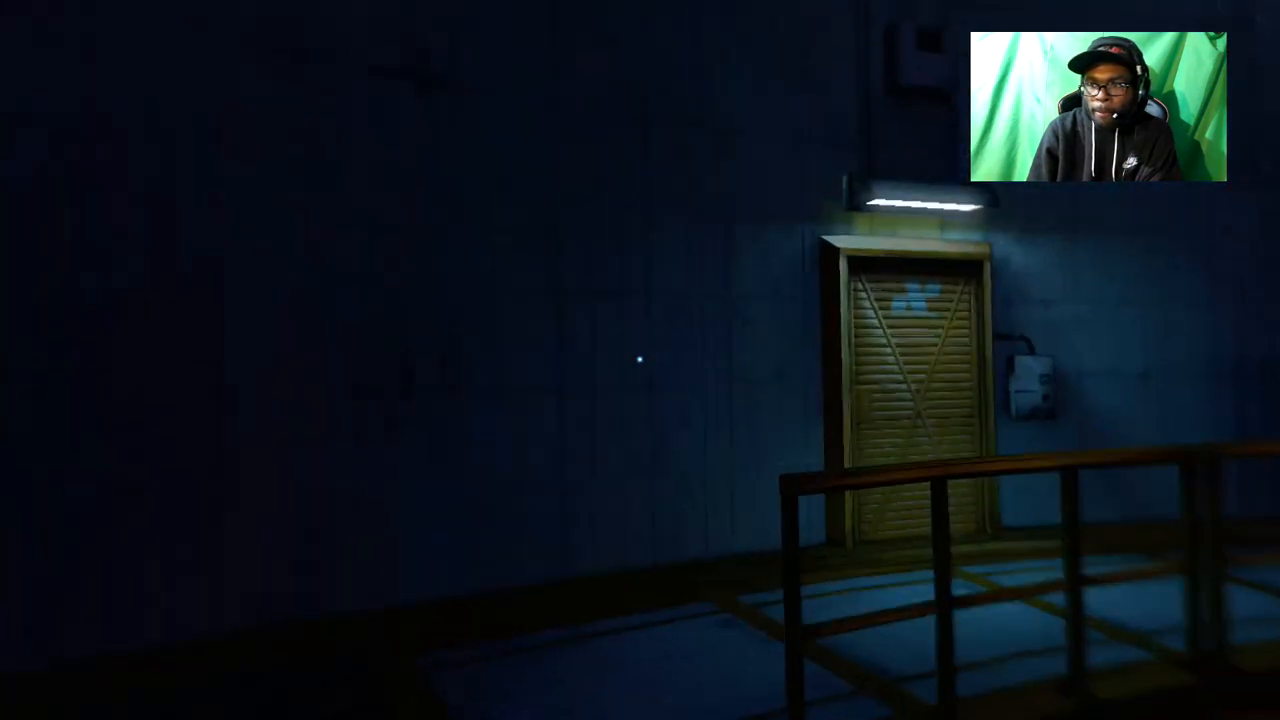
pyautogui.moveTo(640, 360)
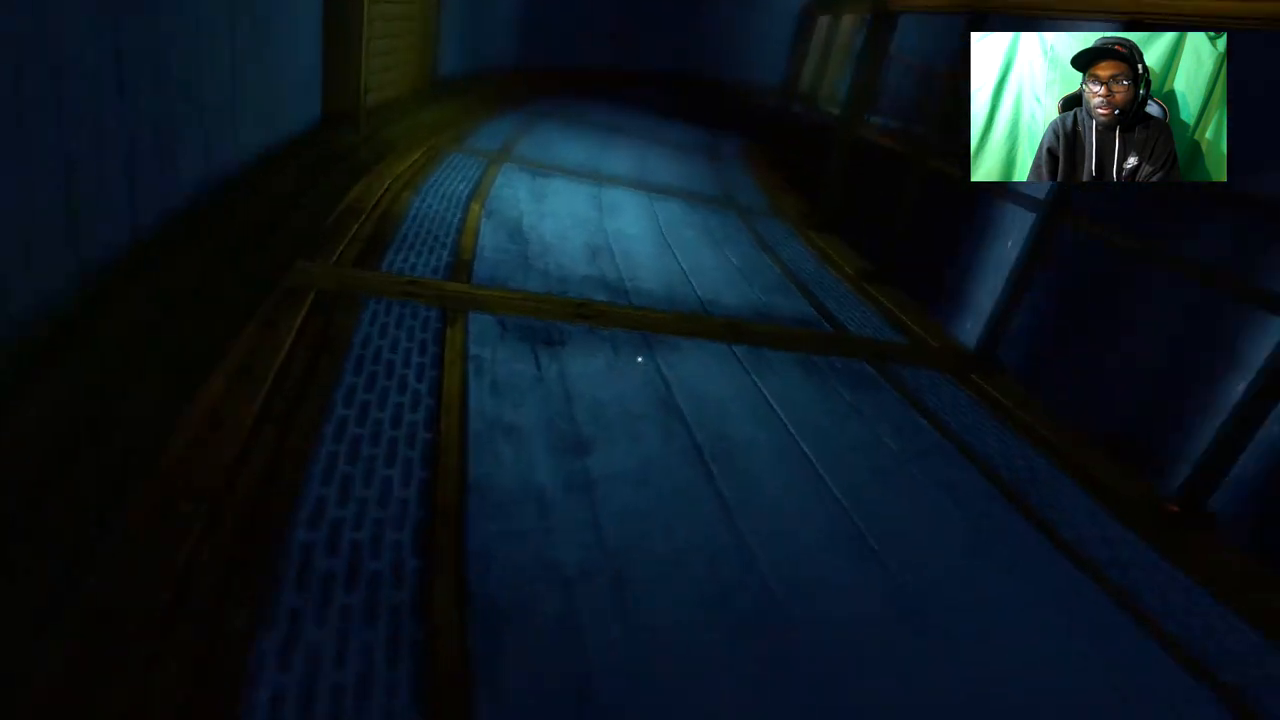
pyautogui.moveTo(640, 360)
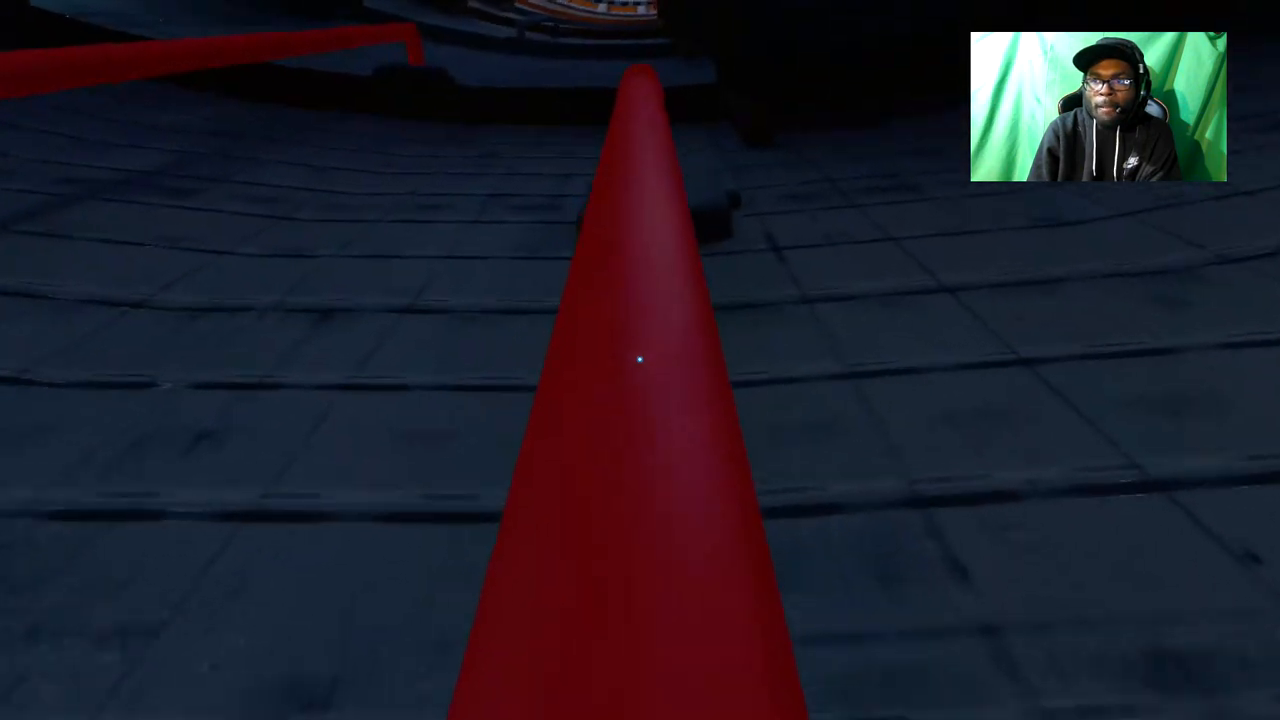
pyautogui.moveTo(640, 360)
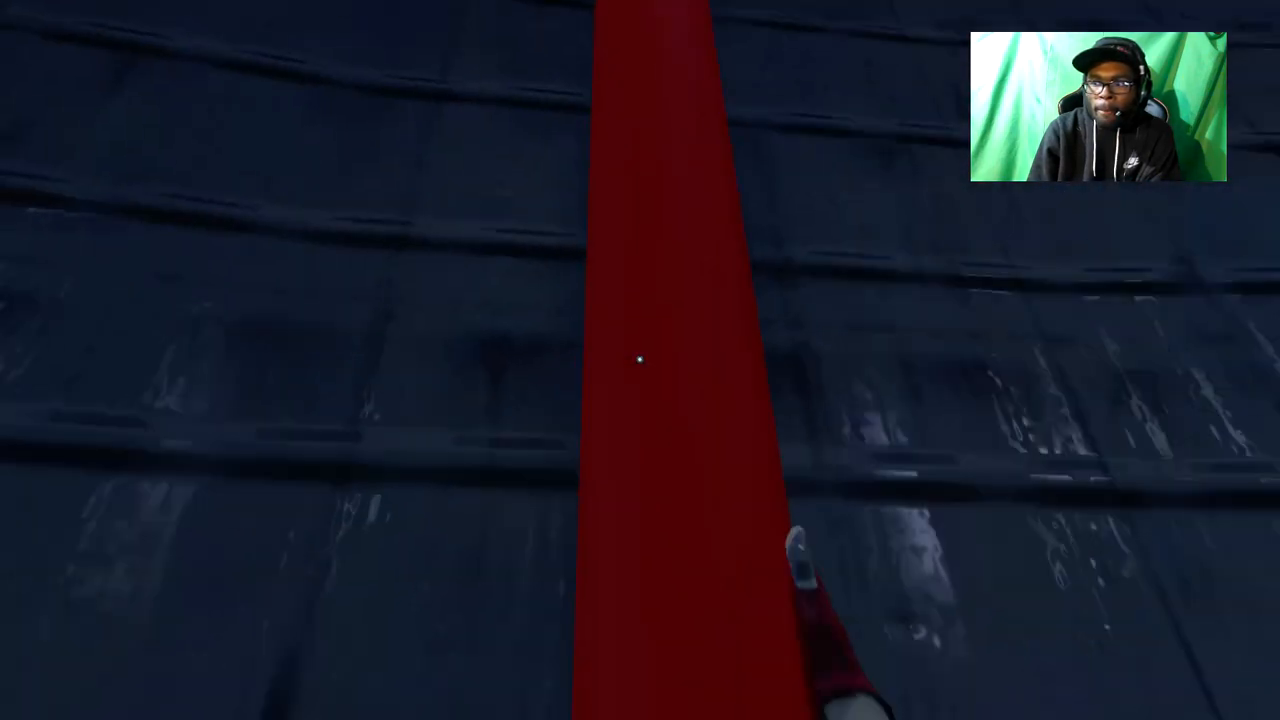
pyautogui.moveTo(640, 360)
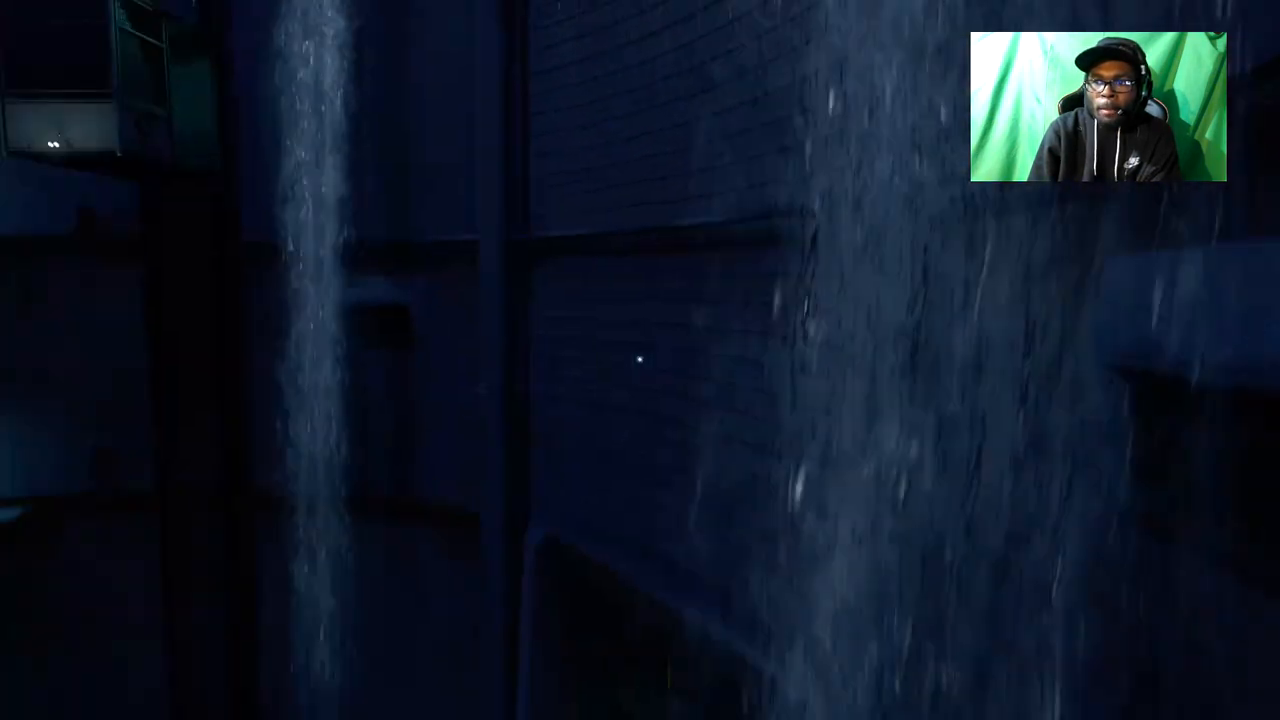
pyautogui.moveTo(640, 360)
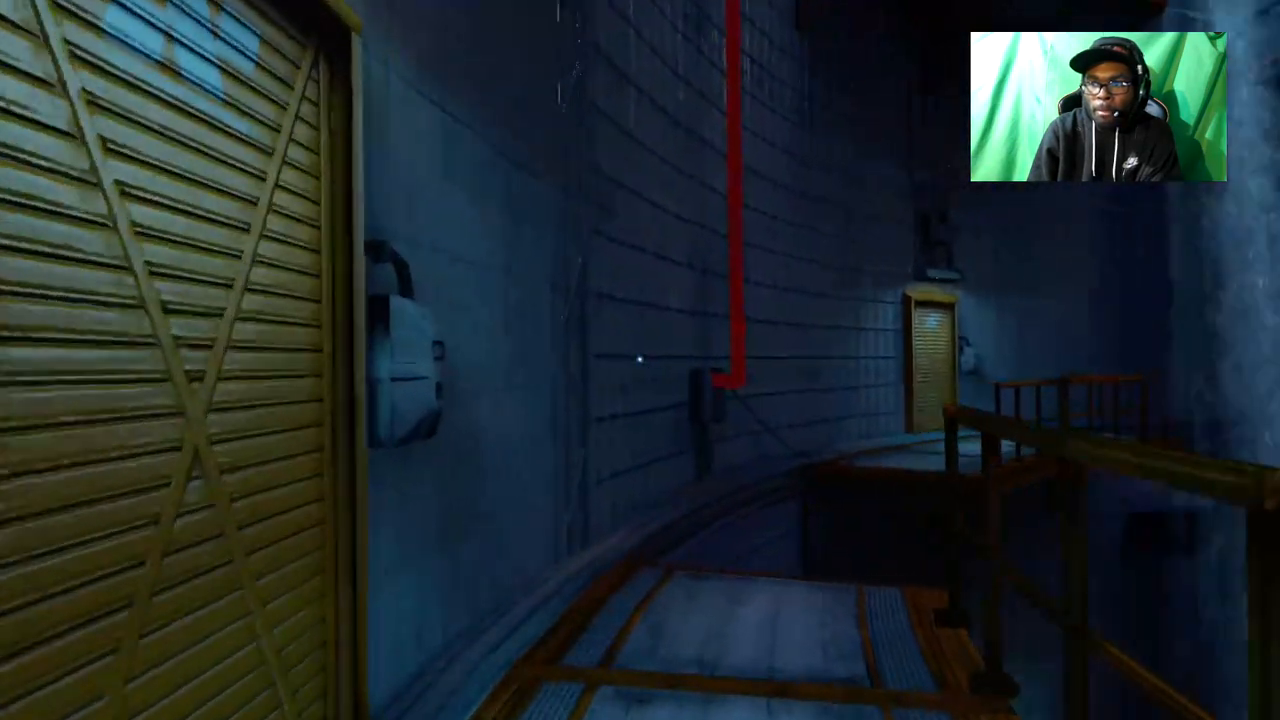
pyautogui.moveTo(640, 360)
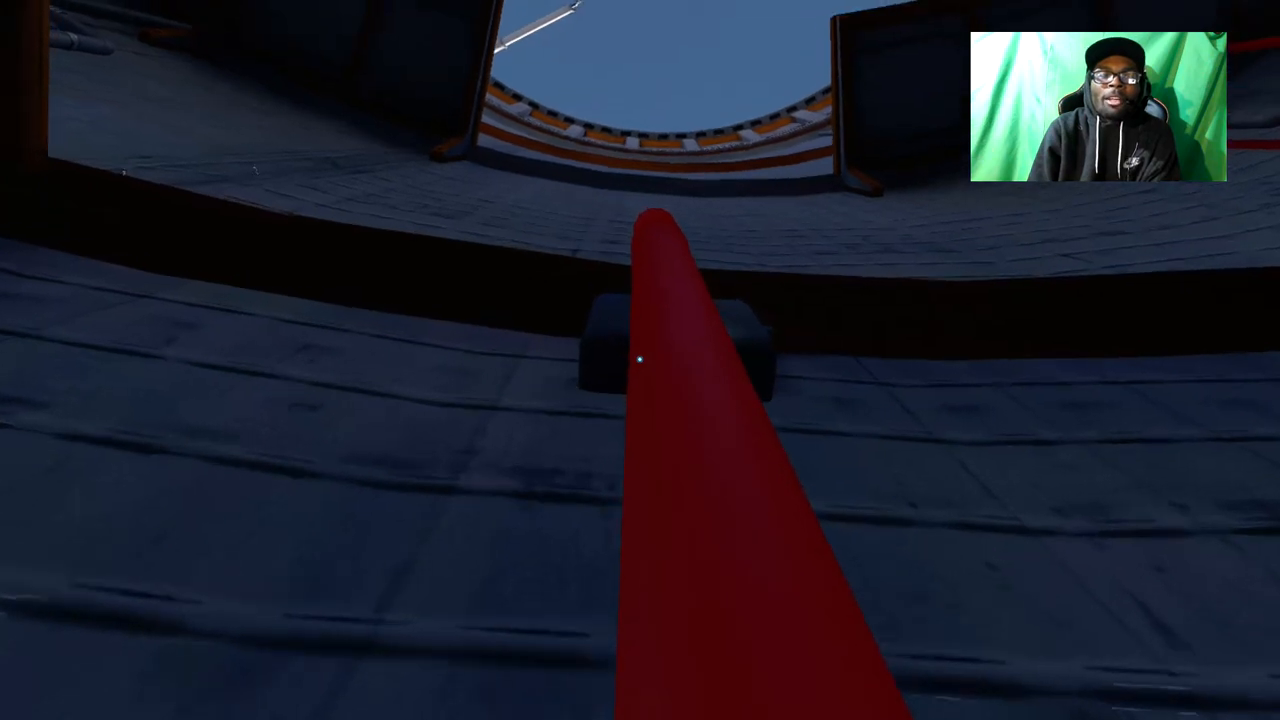
pyautogui.moveTo(640, 360)
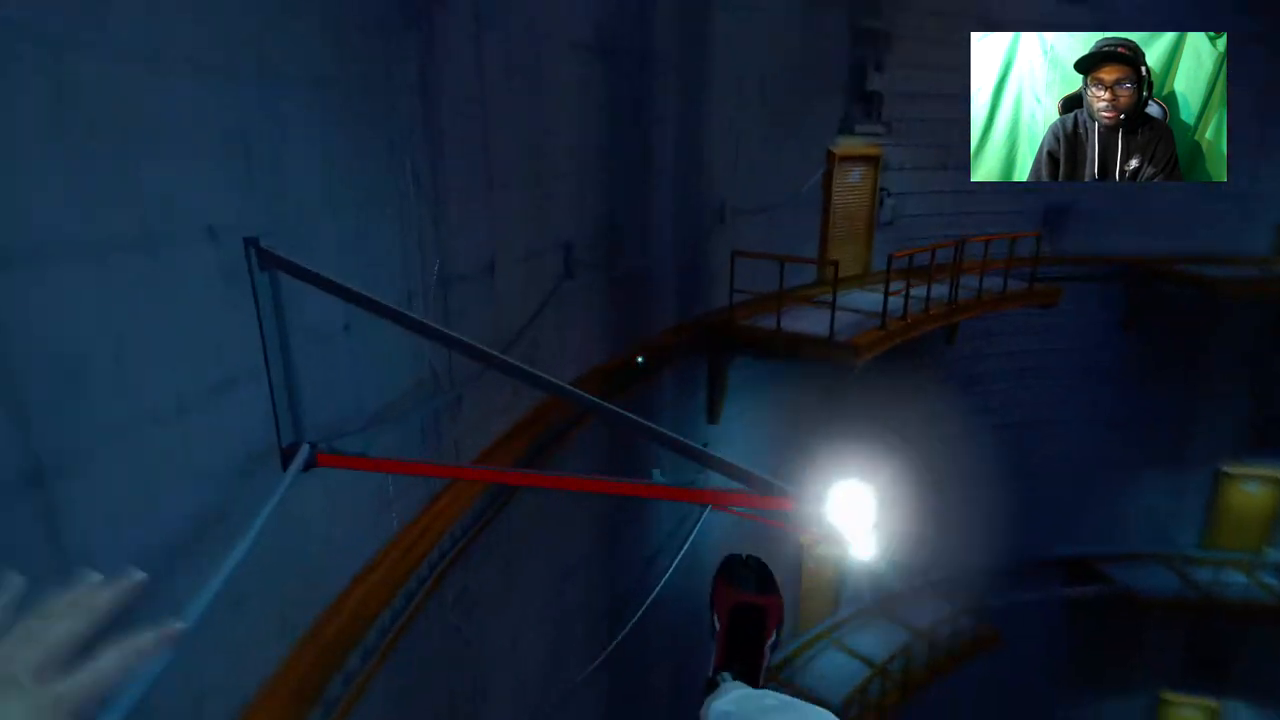
pyautogui.moveTo(640, 360)
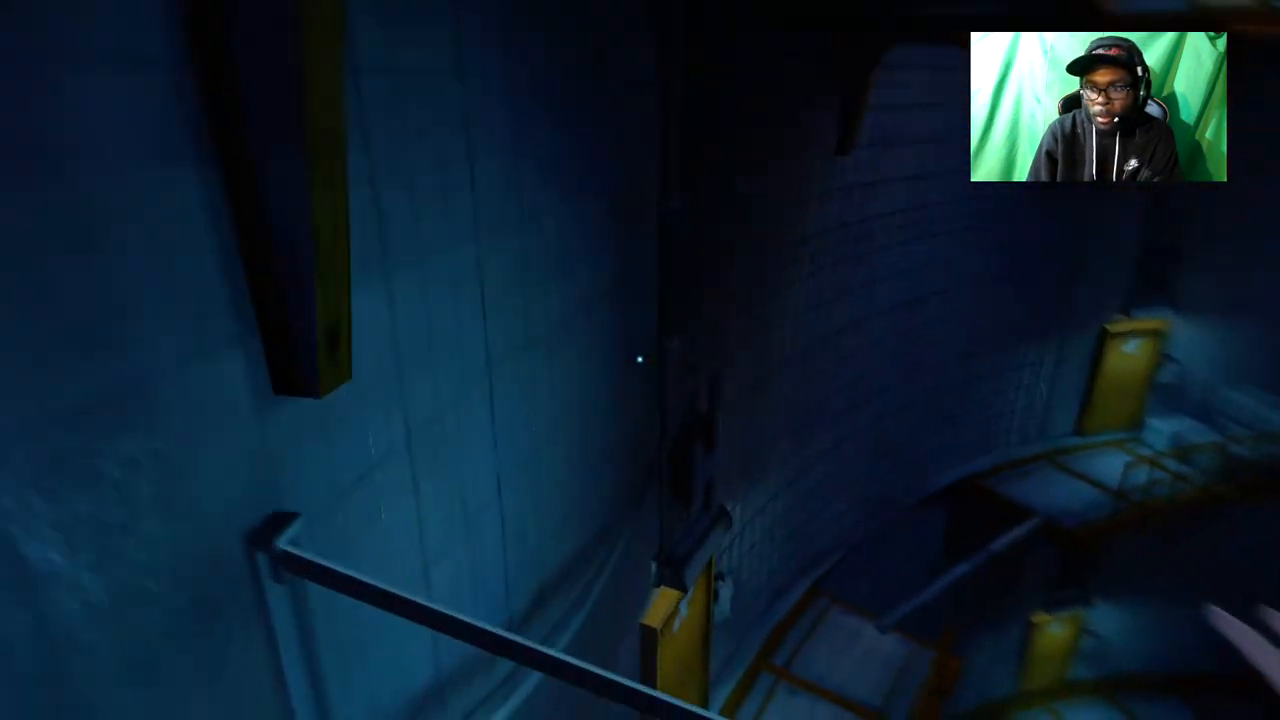
pyautogui.moveTo(640, 360)
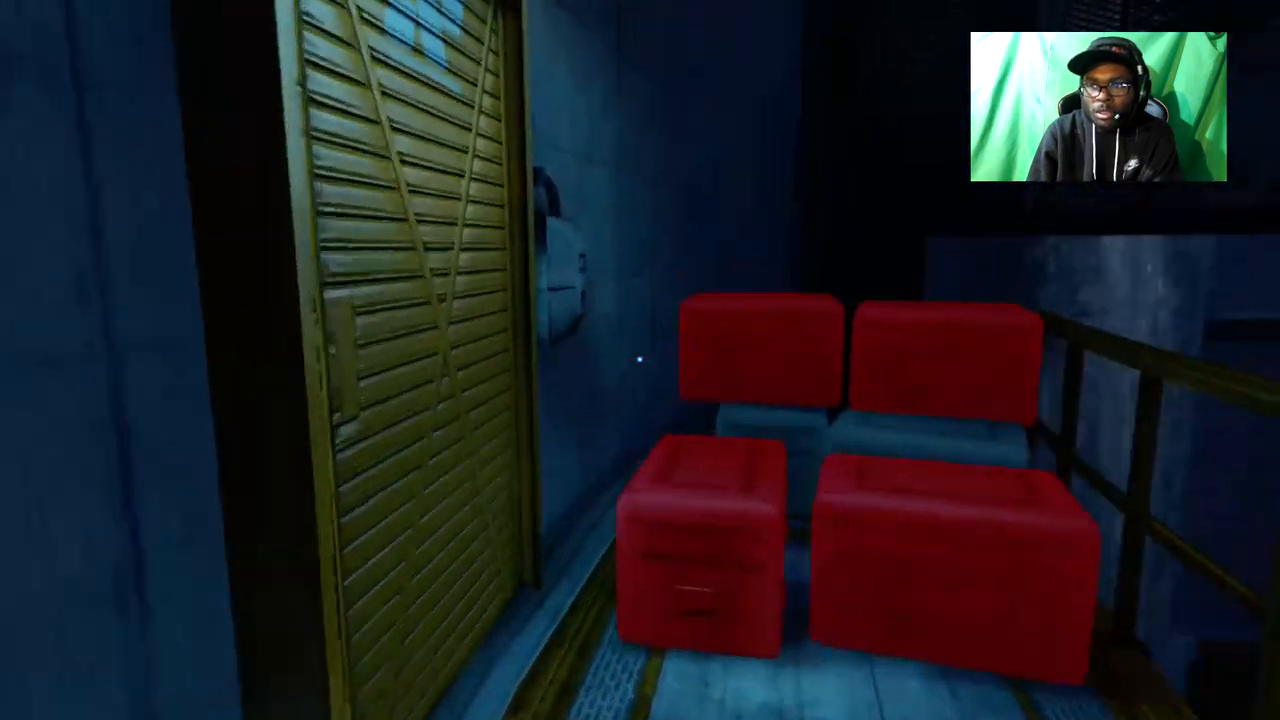
pyautogui.moveTo(640, 360)
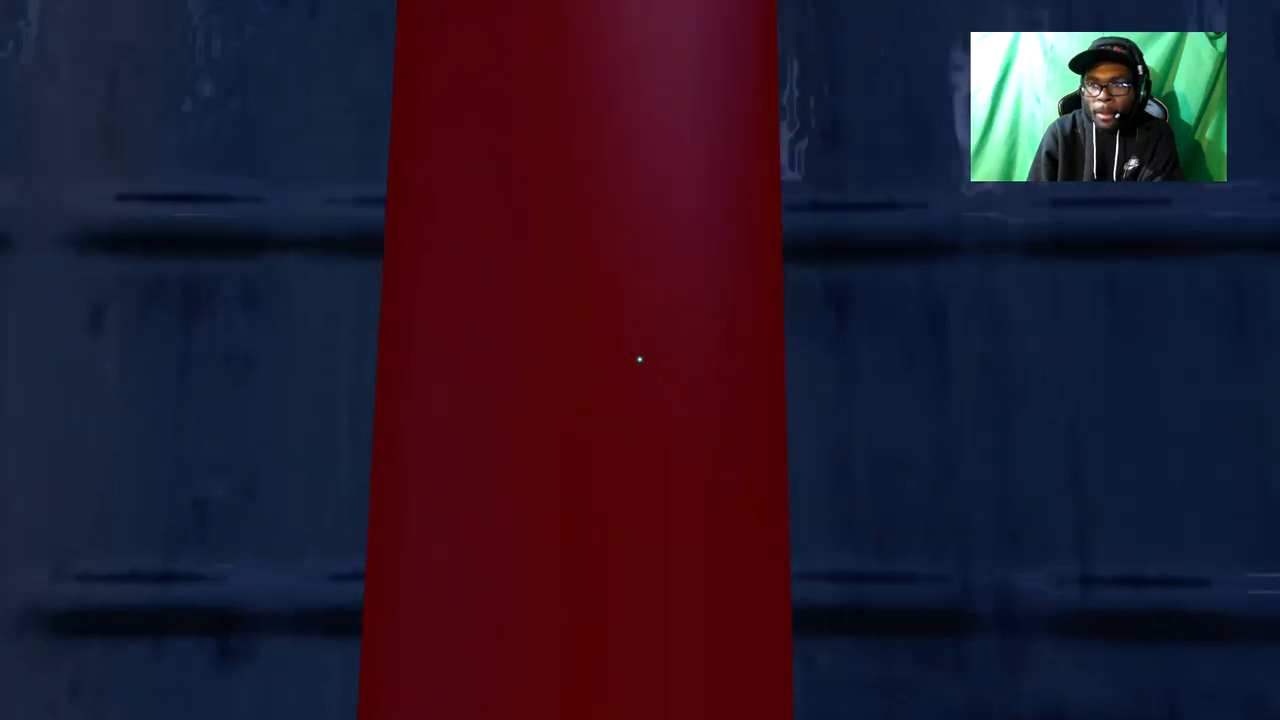
pyautogui.moveTo(640, 360)
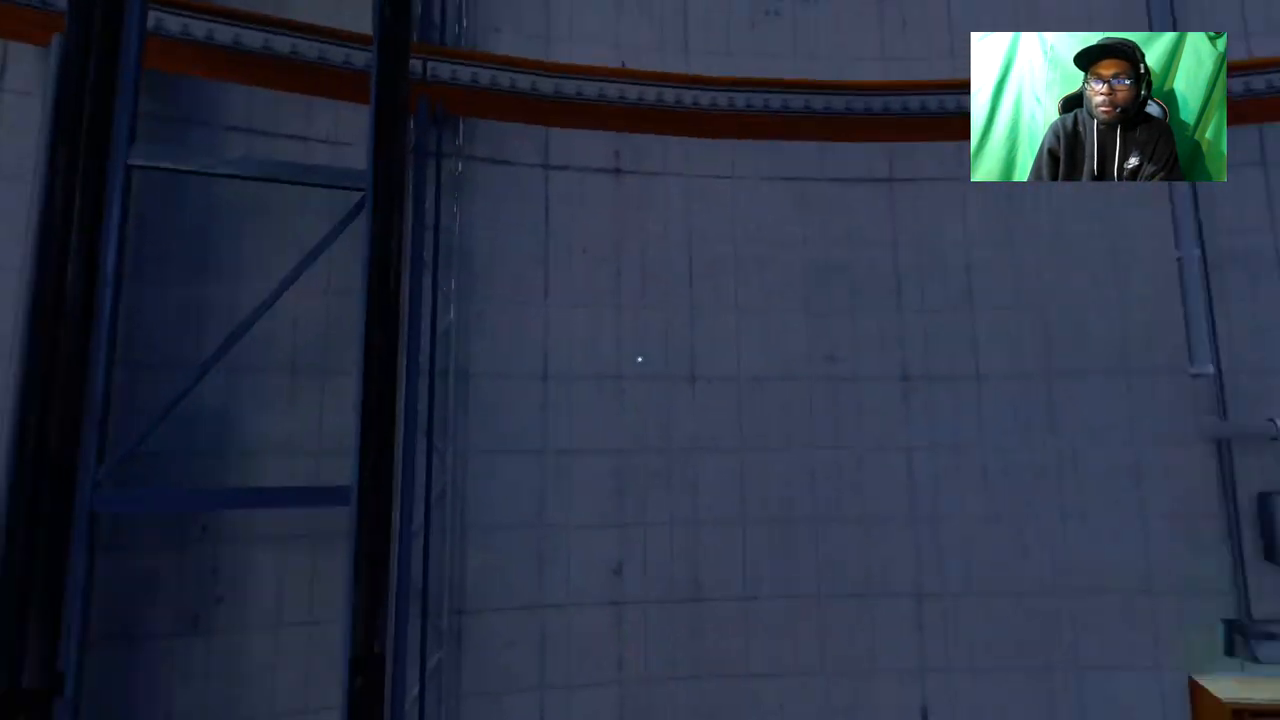
pyautogui.moveTo(640, 360)
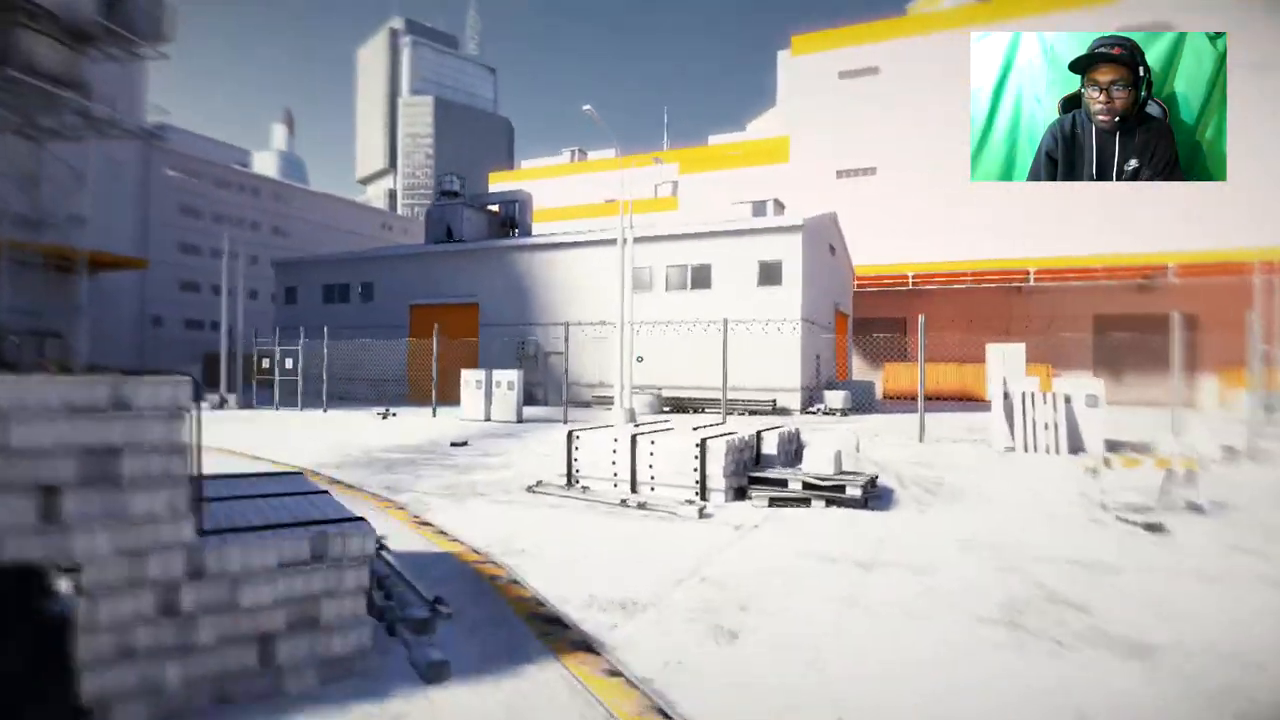
pyautogui.moveTo(640, 360)
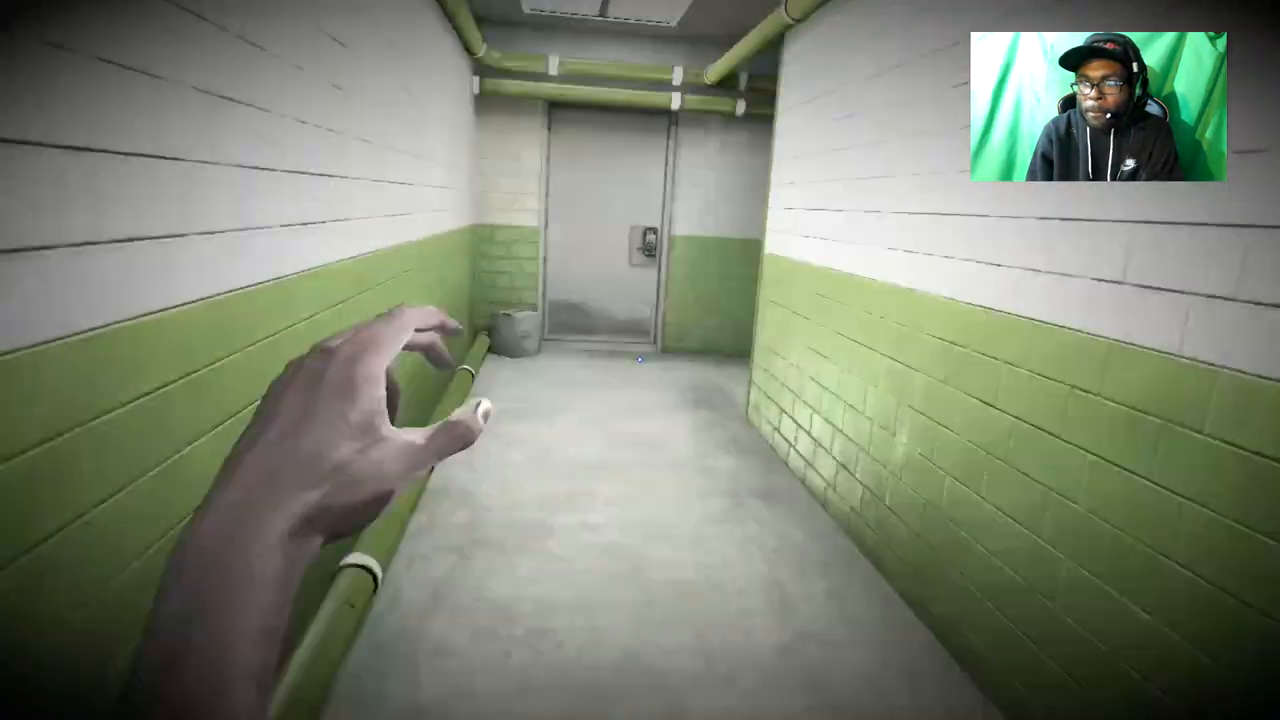
# - Pause mid-level in chapter 'Heat' to show the Game Paused menu with Resume, Options and Quit
pyautogui.press('w')
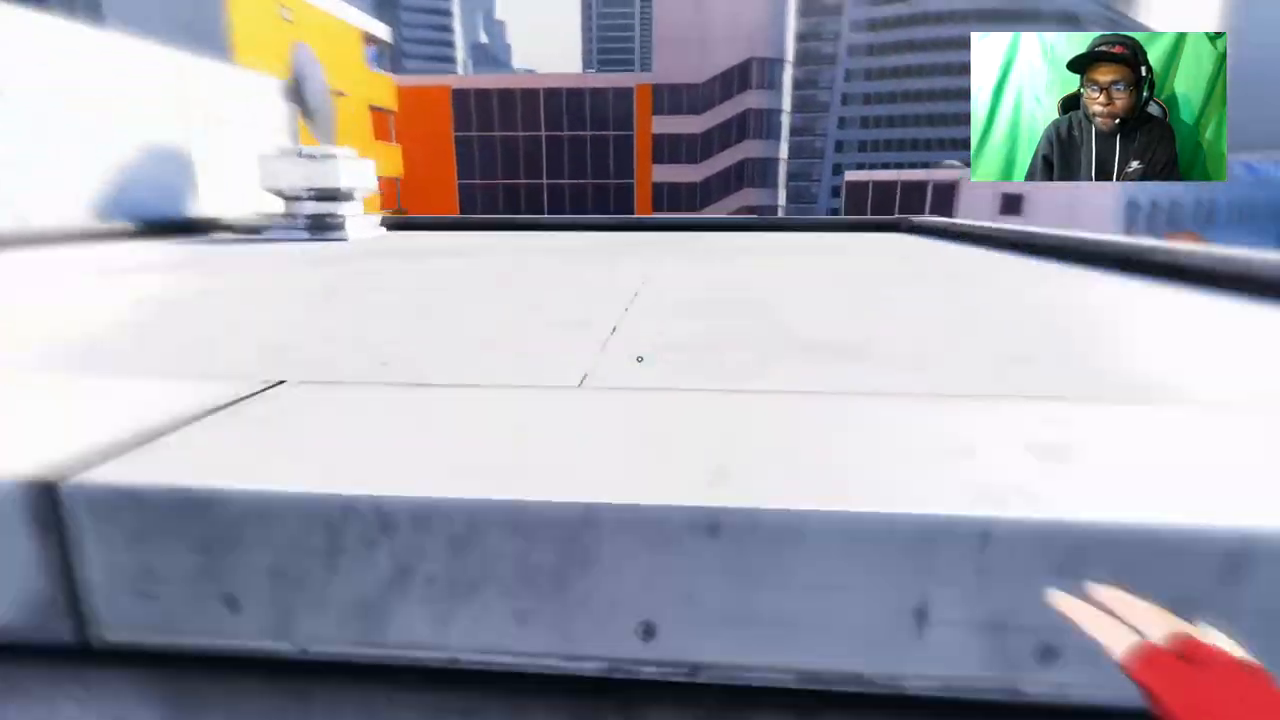
pyautogui.moveTo(640, 360)
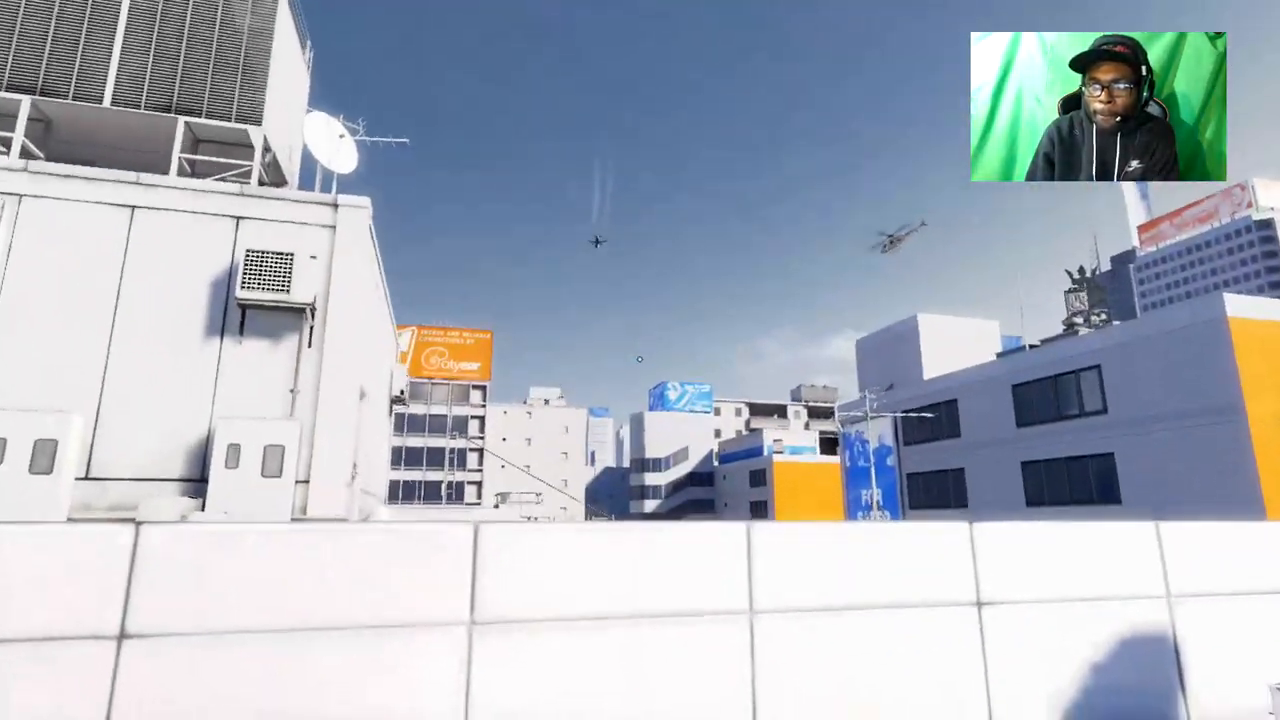
pyautogui.moveTo(640, 360)
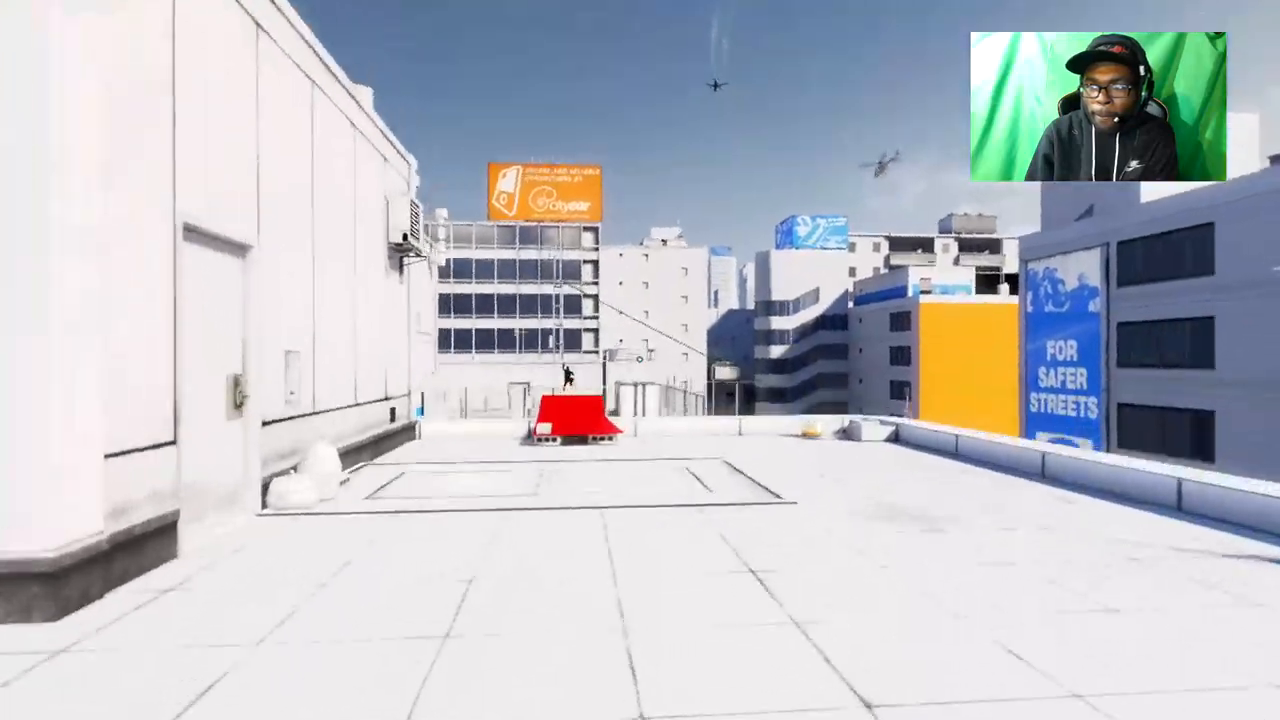
pyautogui.moveTo(640, 360)
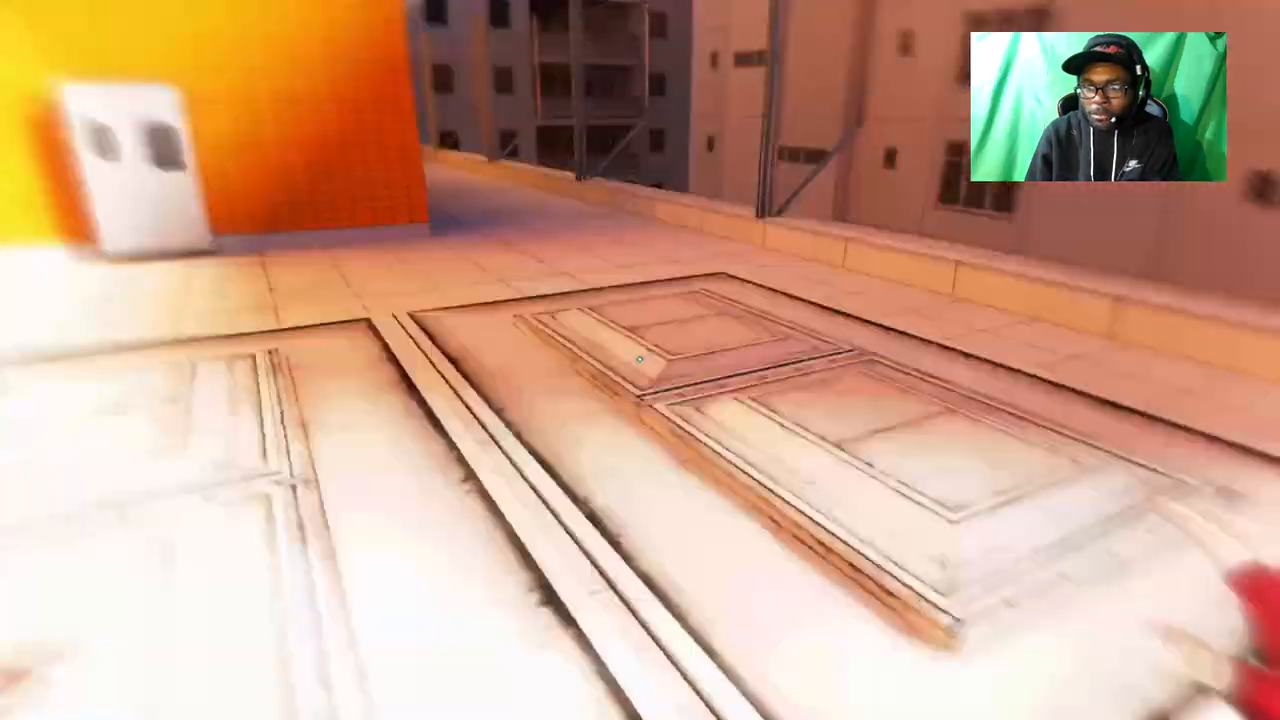
pyautogui.moveTo(640, 360)
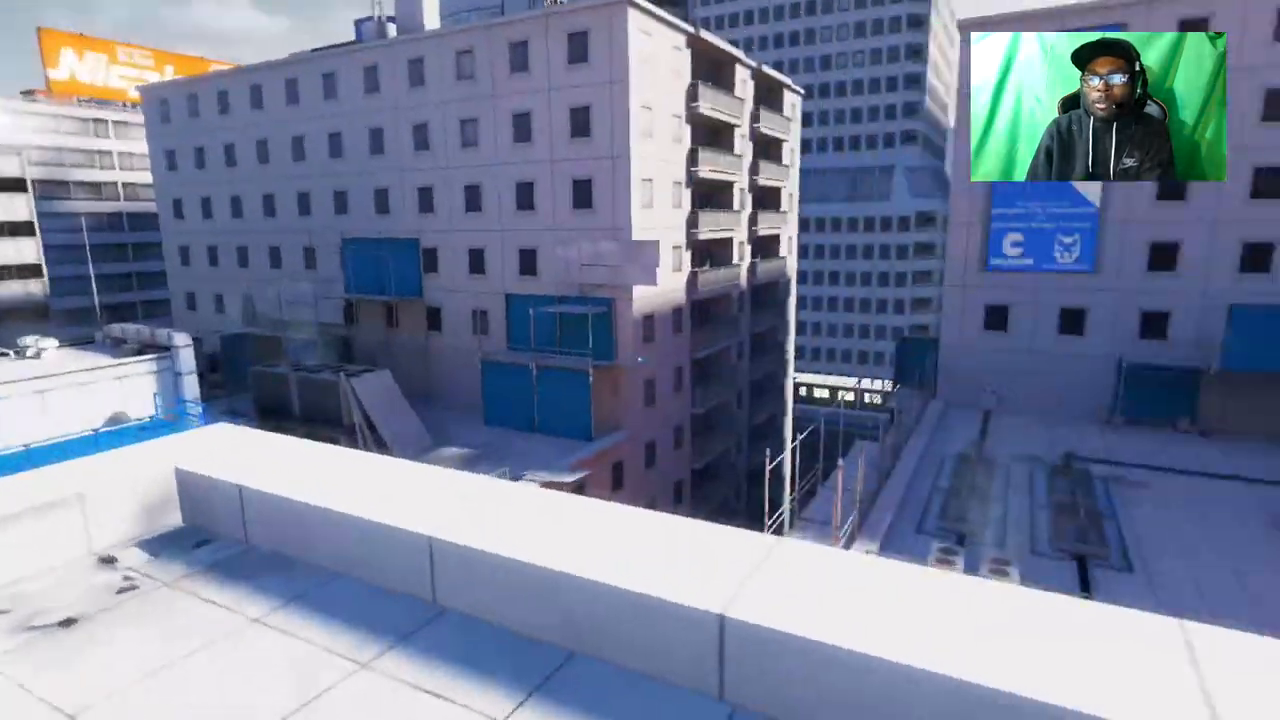
pyautogui.moveTo(640, 360)
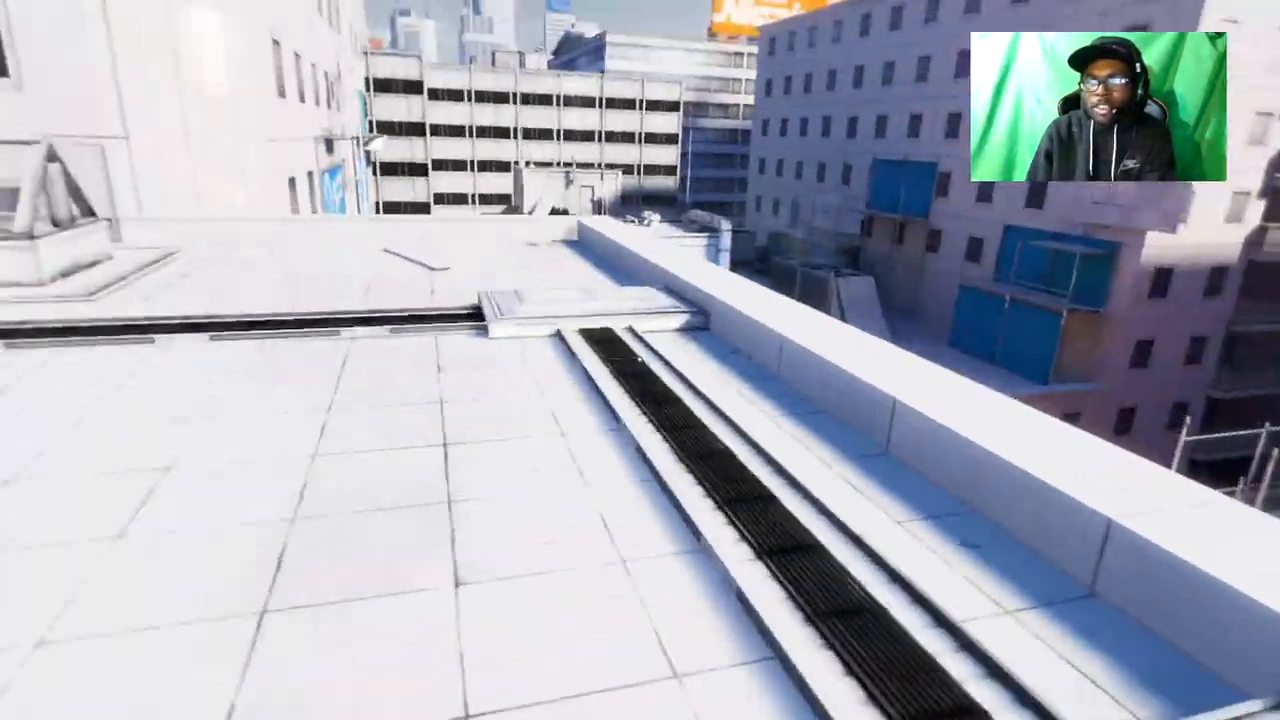
pyautogui.moveTo(640, 360)
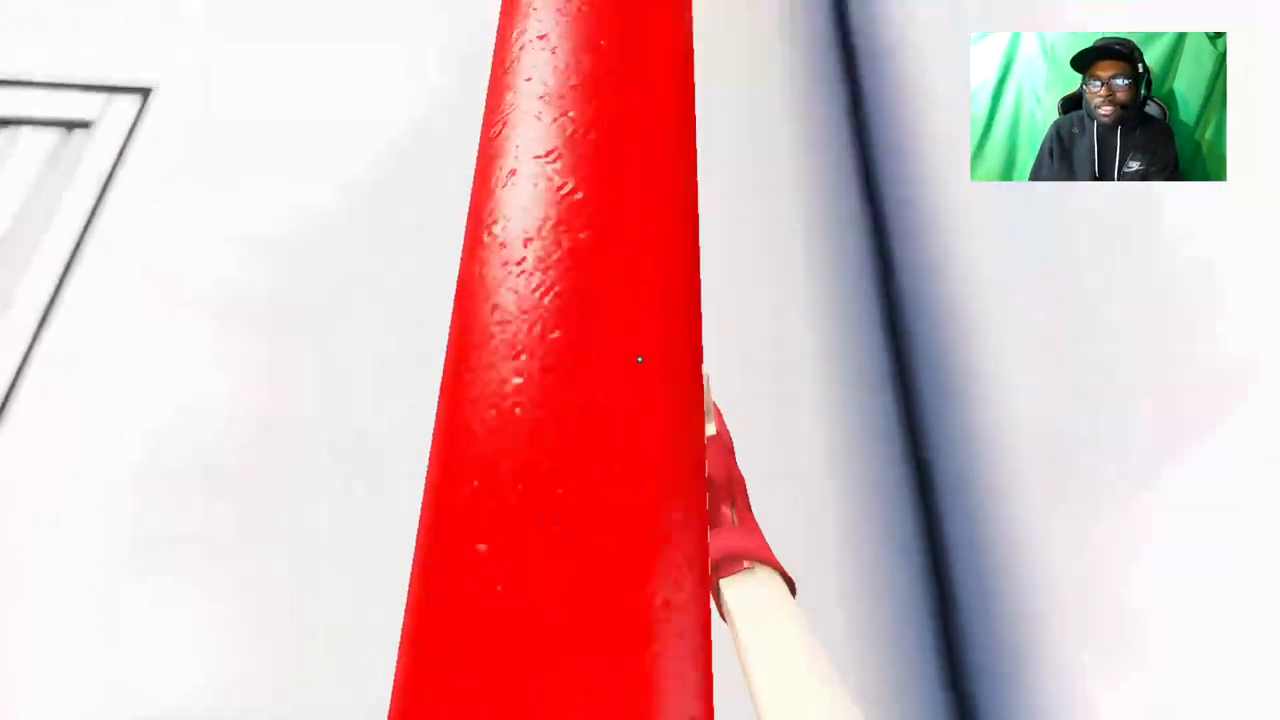
pyautogui.moveTo(640, 360)
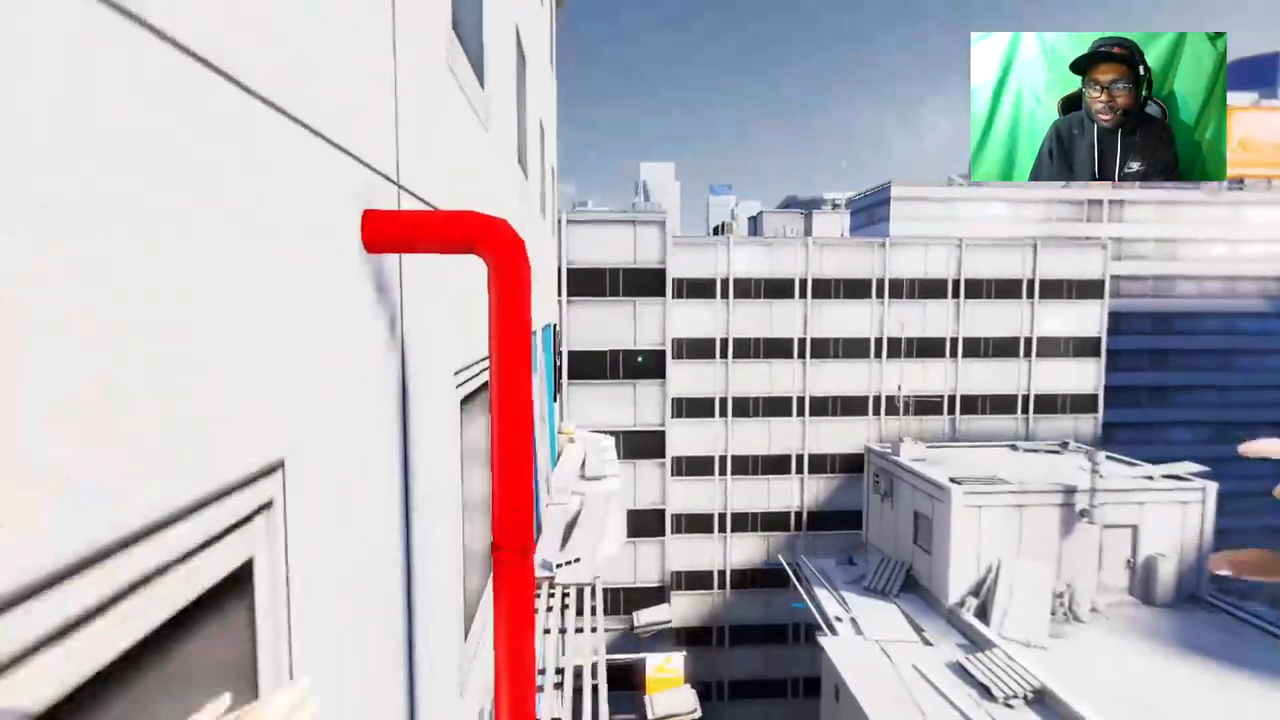
pyautogui.moveTo(640, 360)
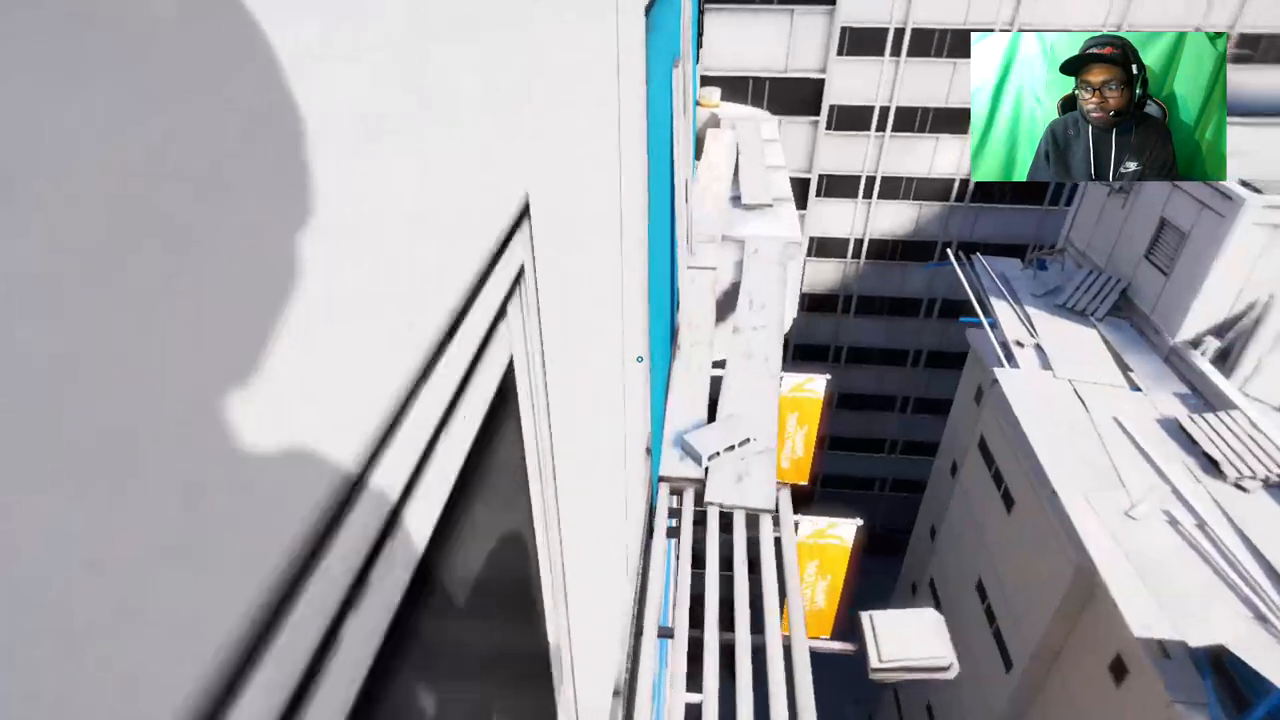
pyautogui.moveTo(640, 360)
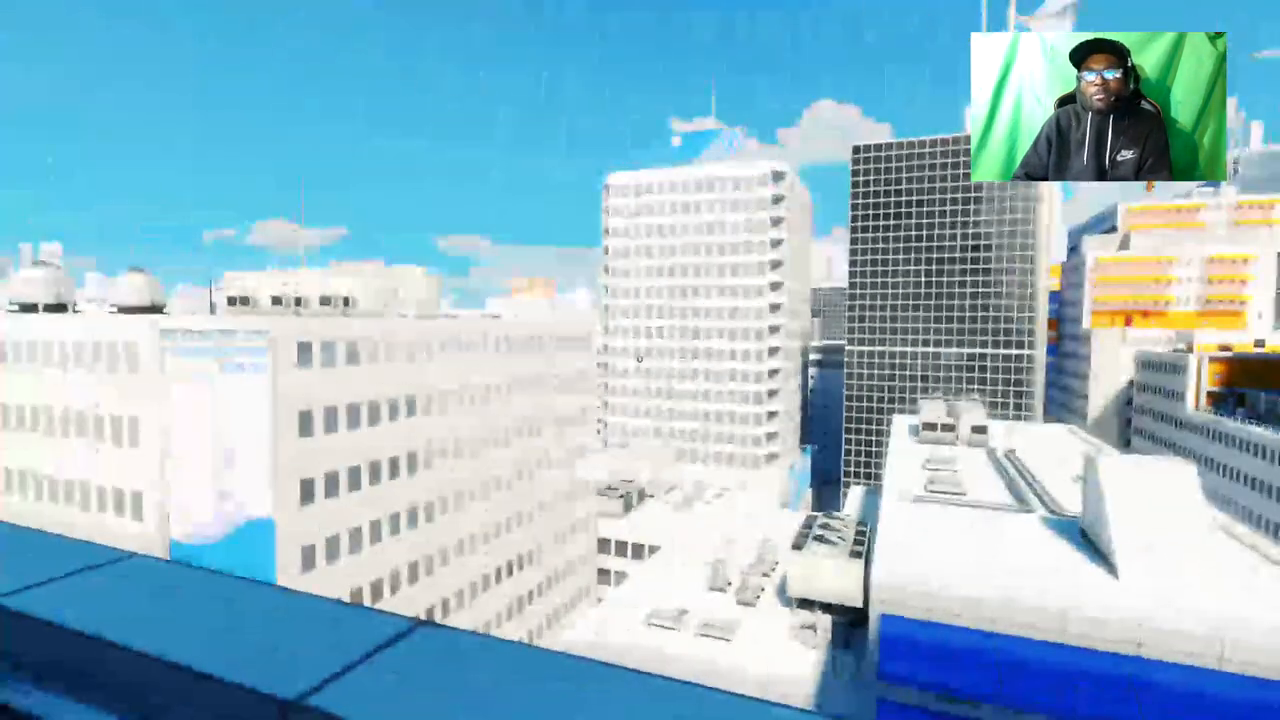
pyautogui.moveTo(640, 360)
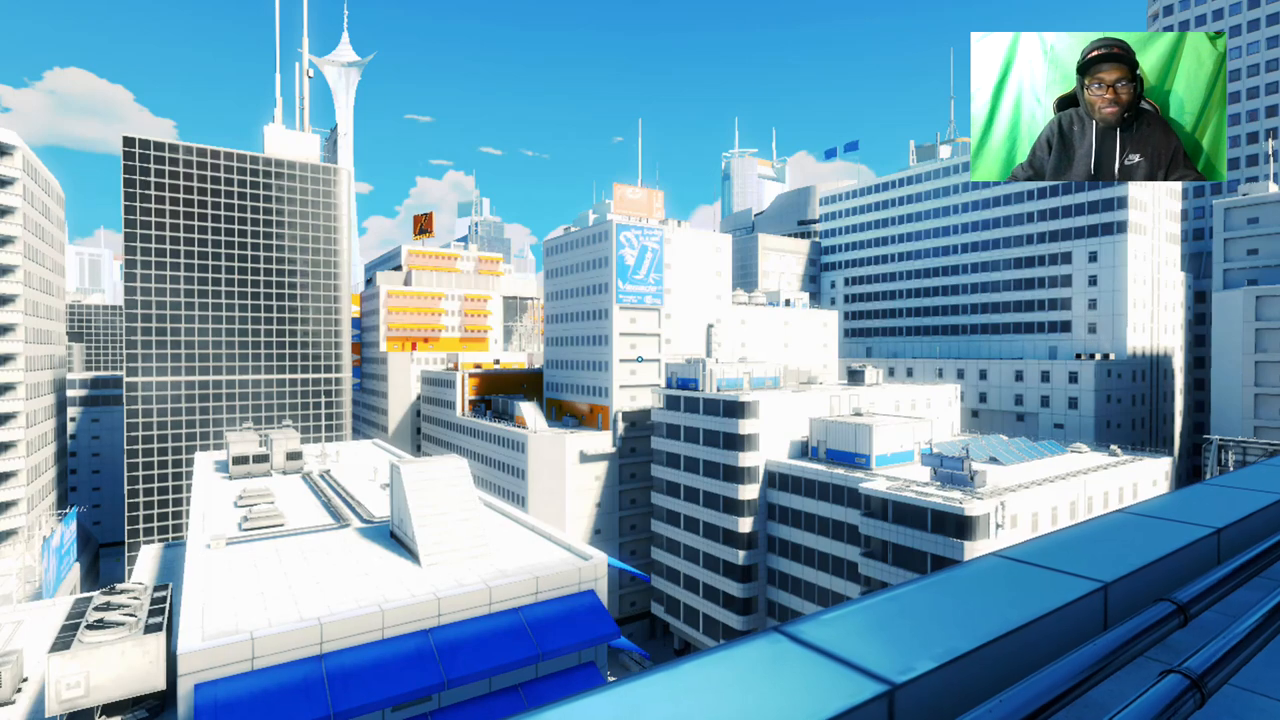
pyautogui.moveTo(640, 360)
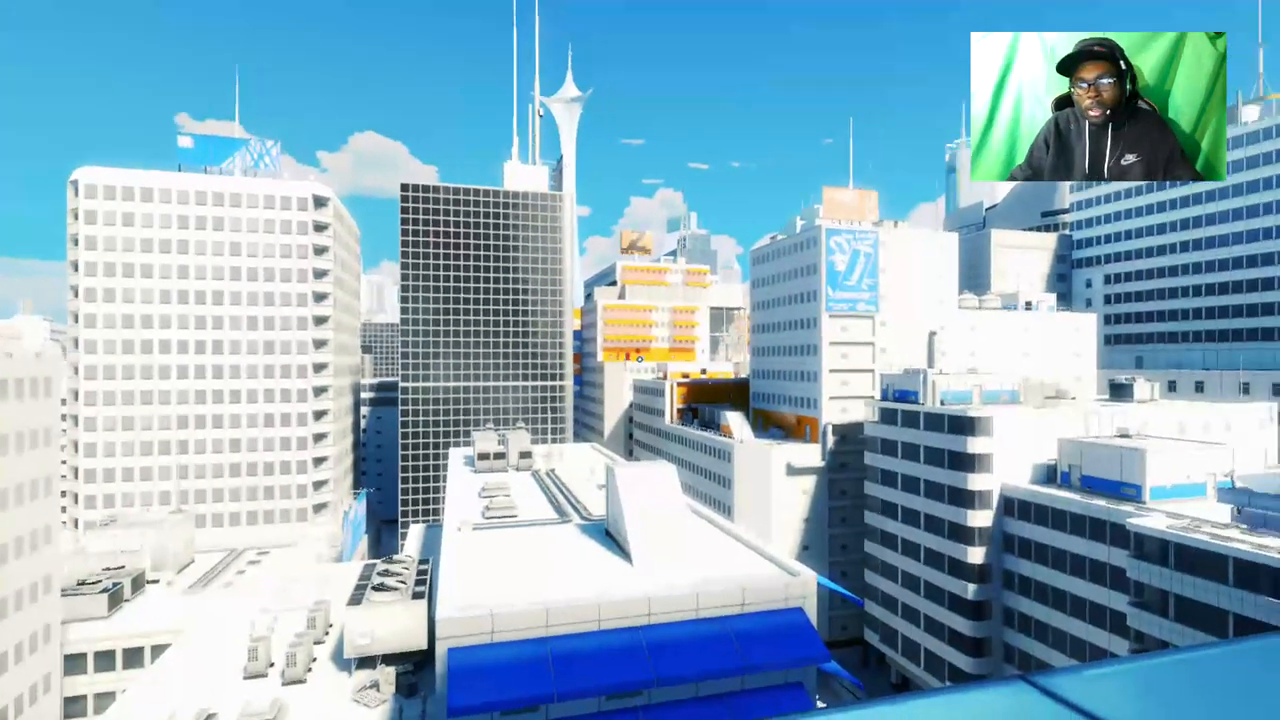
pyautogui.moveTo(640, 360)
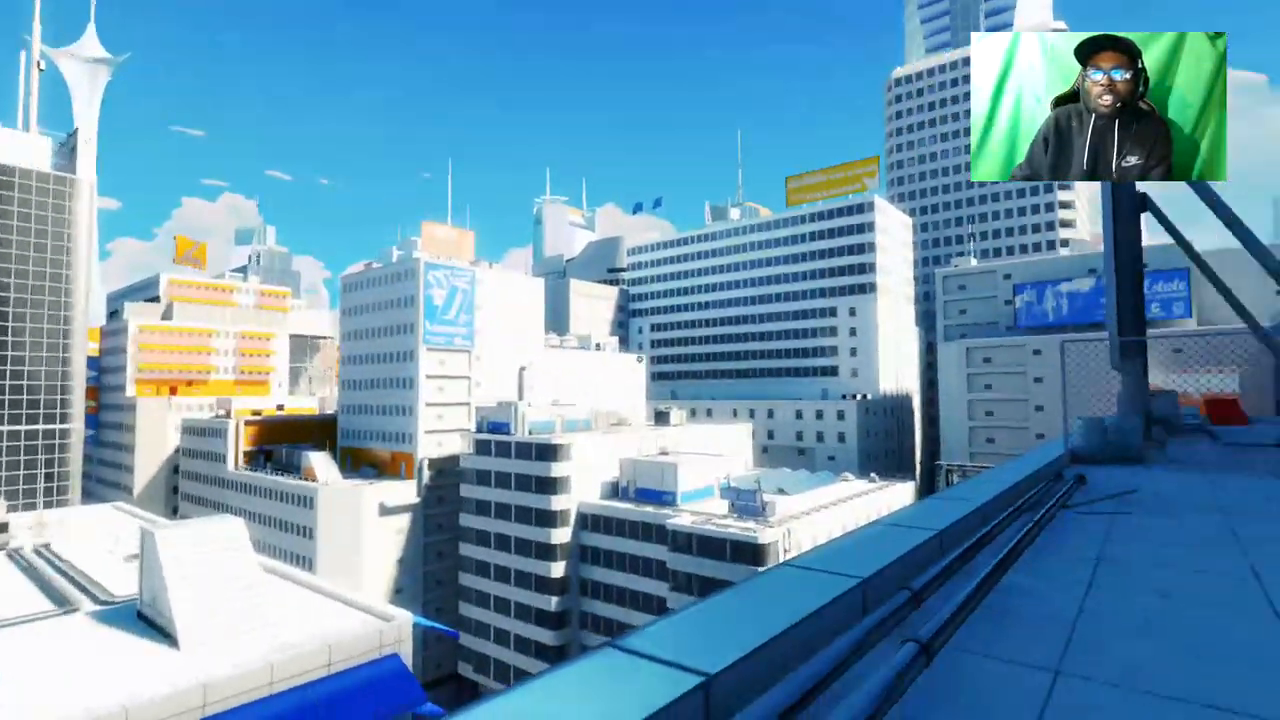
pyautogui.moveTo(640, 360)
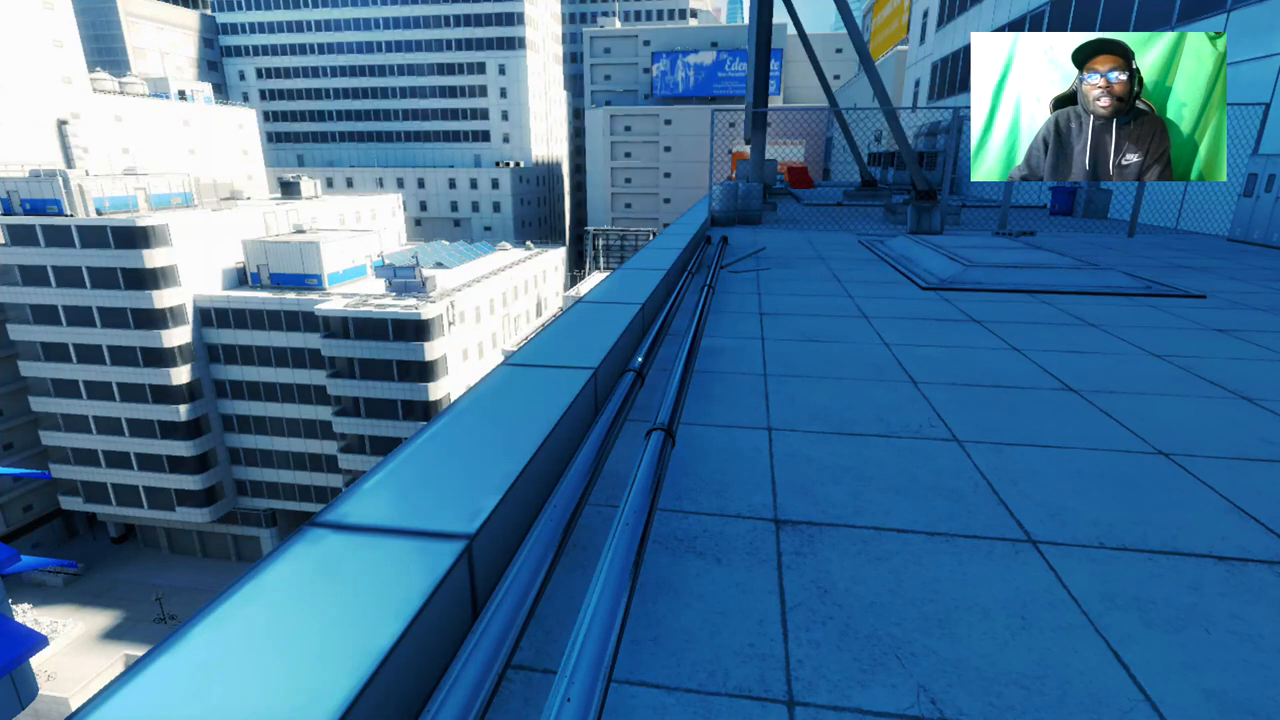
pyautogui.press('Escape')
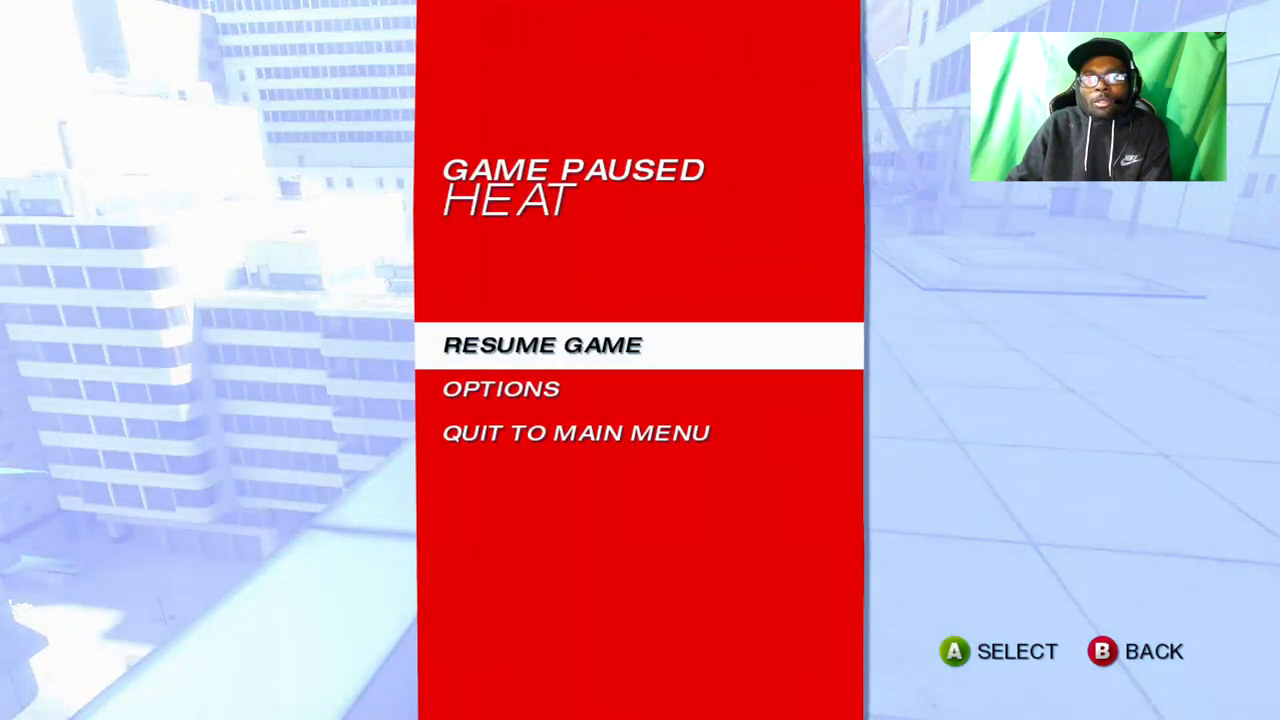